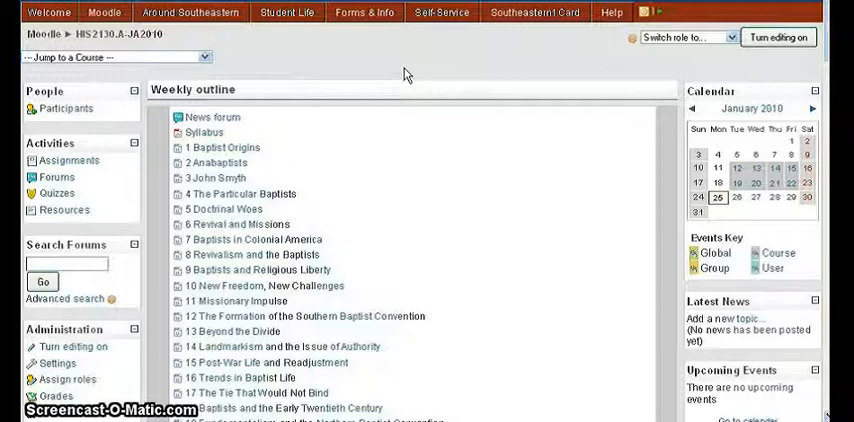
pyautogui.moveTo(70, 312)
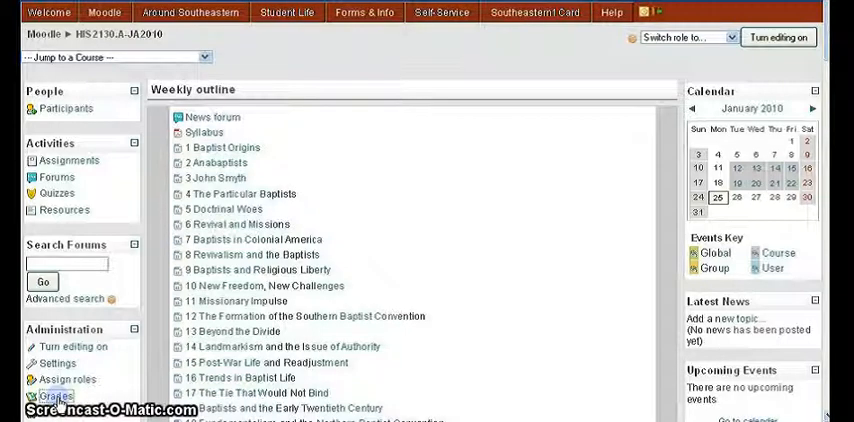
# Show the Grader report with editing on and each student's course total editable
pyautogui.click(56, 396)
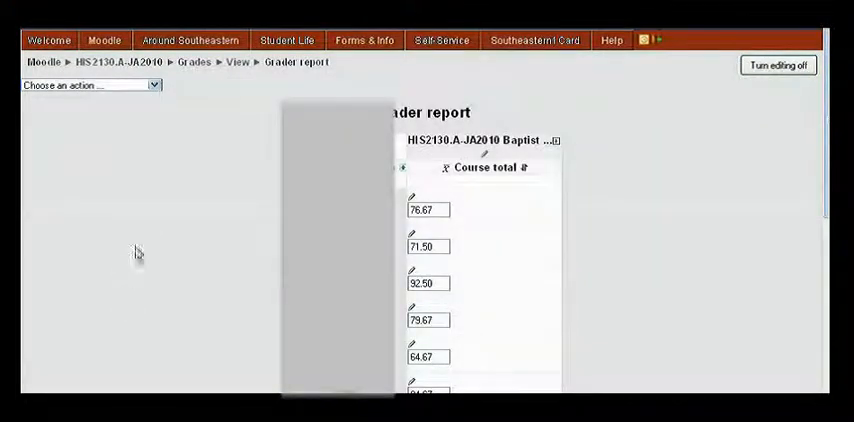
pyautogui.moveTo(608, 294)
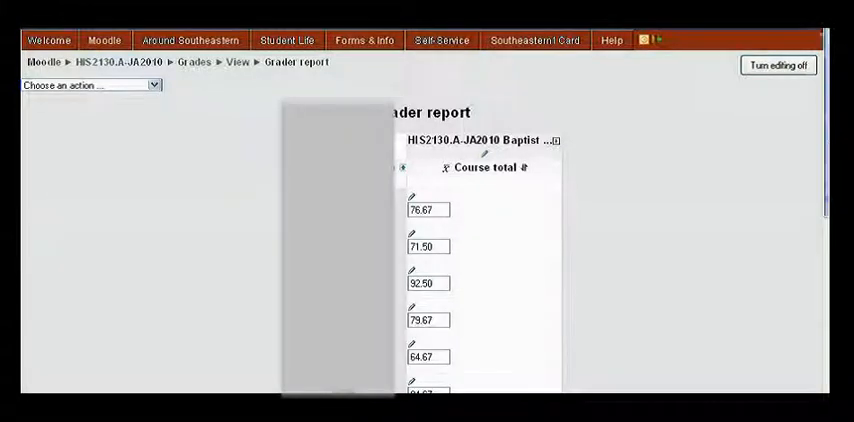
pyautogui.scroll(-3)
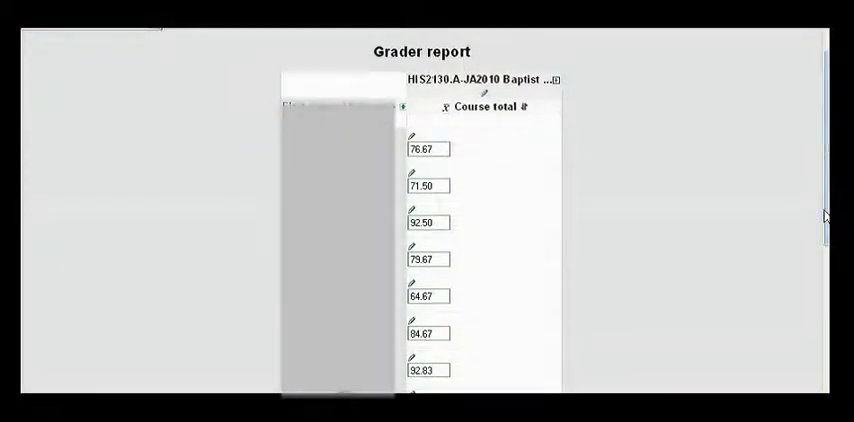
pyautogui.moveTo(504, 370)
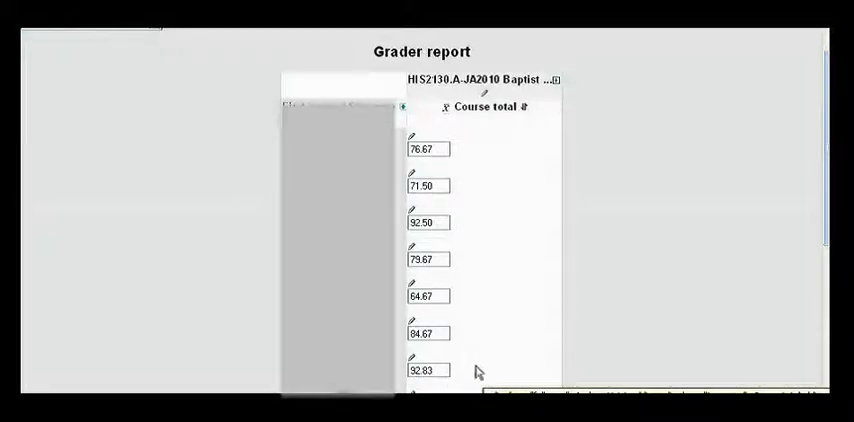
pyautogui.click(428, 368)
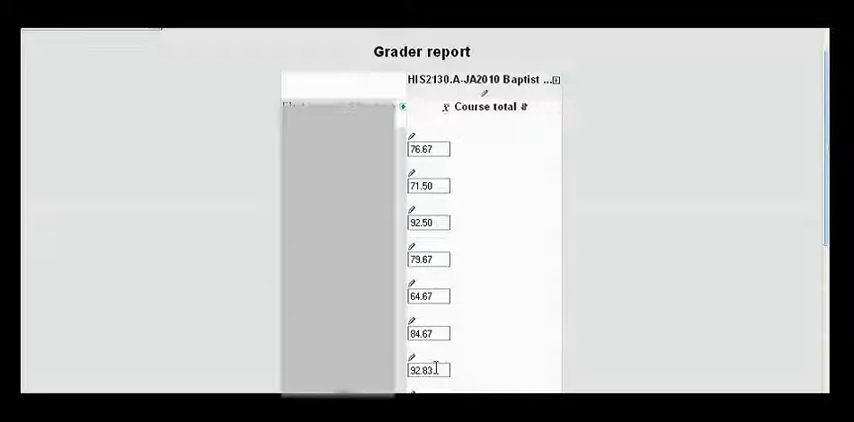
pyautogui.tripleClick(428, 368)
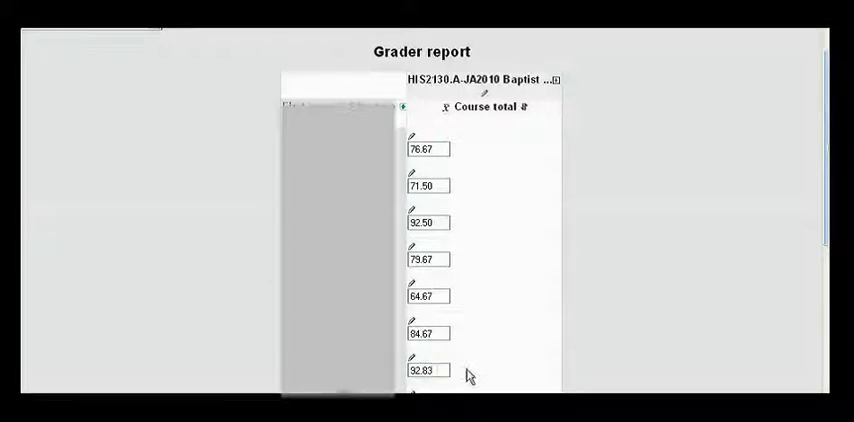
pyautogui.moveTo(490, 380)
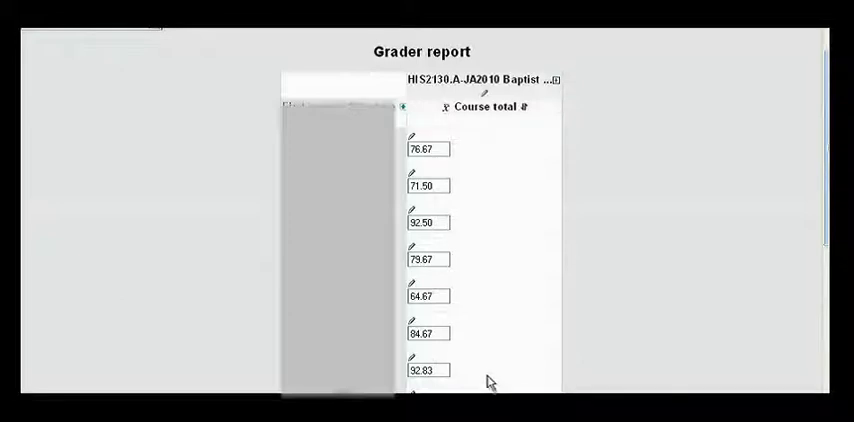
pyautogui.moveTo(614, 184)
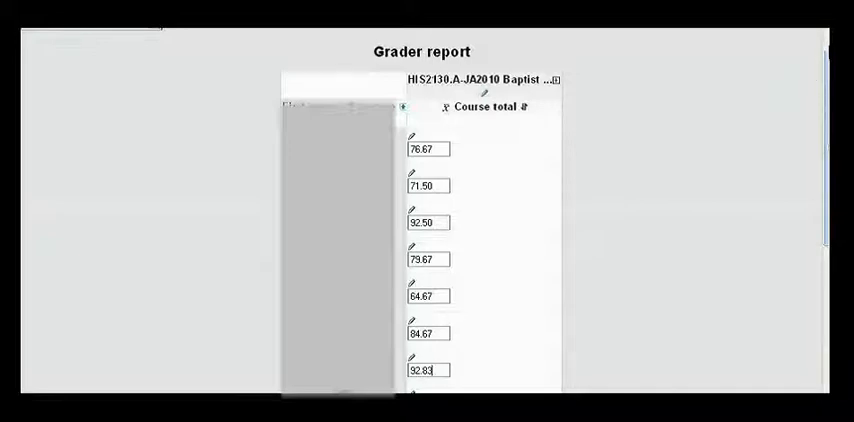
pyautogui.scroll(3)
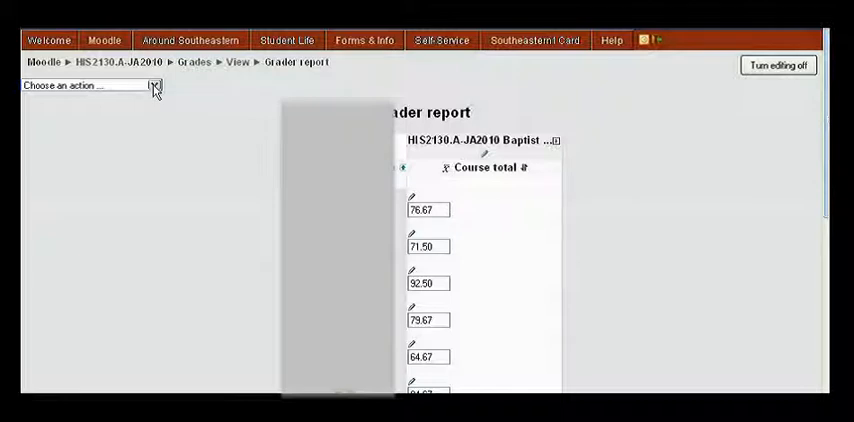
# Switch the gradebook to Categories and items > Full view
pyautogui.click(152, 84)
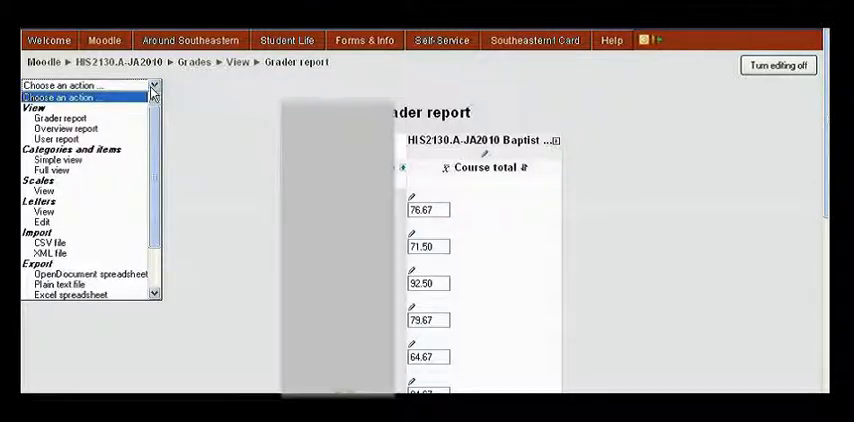
pyautogui.moveTo(52, 168)
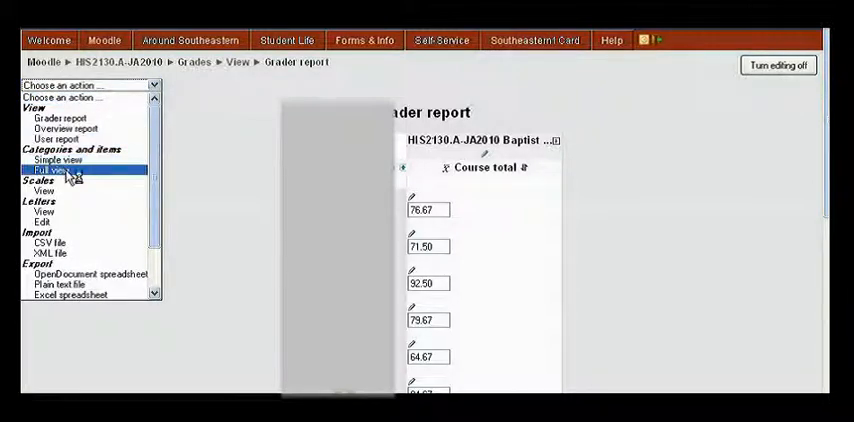
pyautogui.click(50, 168)
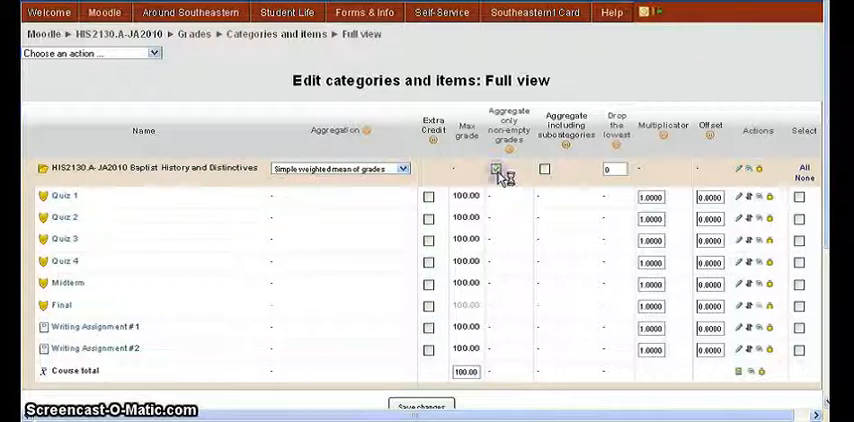
# Uncheck 'Aggregate only non-empty grades' for the course category
pyautogui.click(496, 168)
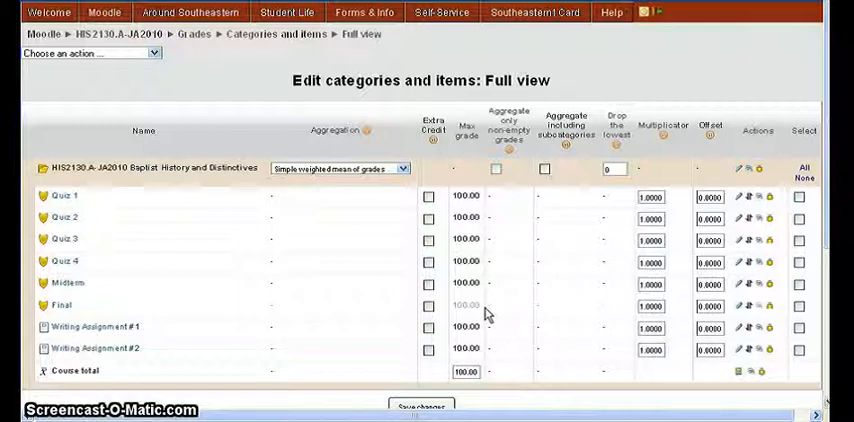
pyautogui.scroll(-3)
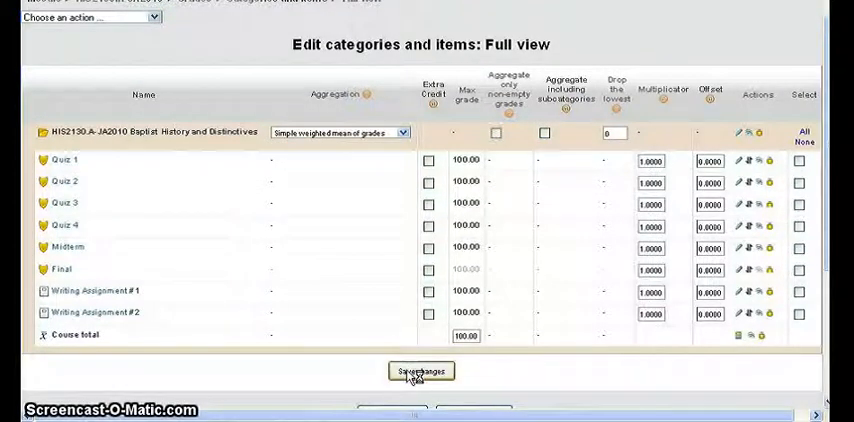
pyautogui.scroll(3)
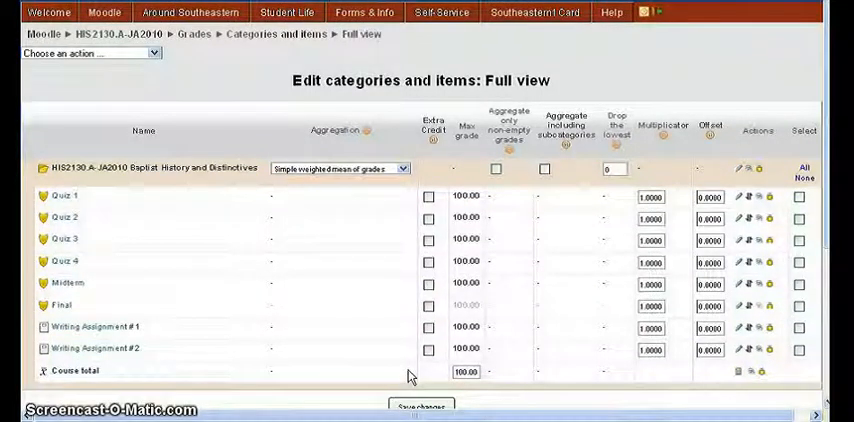
pyautogui.moveTo(304, 118)
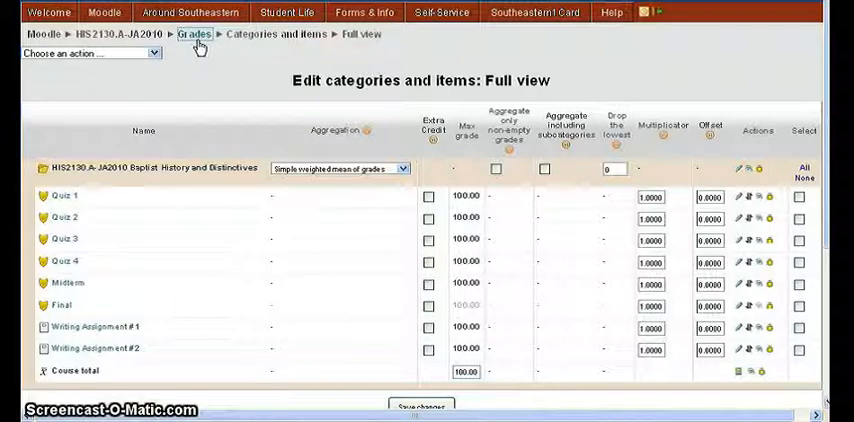
pyautogui.moveTo(204, 104)
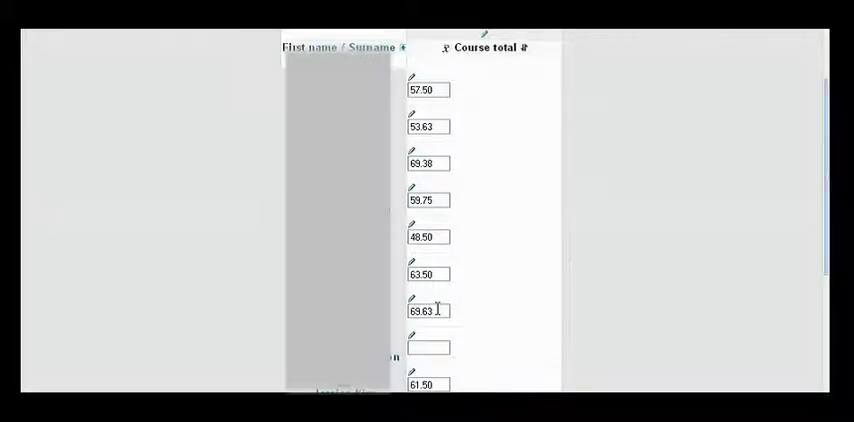
# Inspect a student's course total field and leave it unchanged
pyautogui.doubleClick(428, 310)
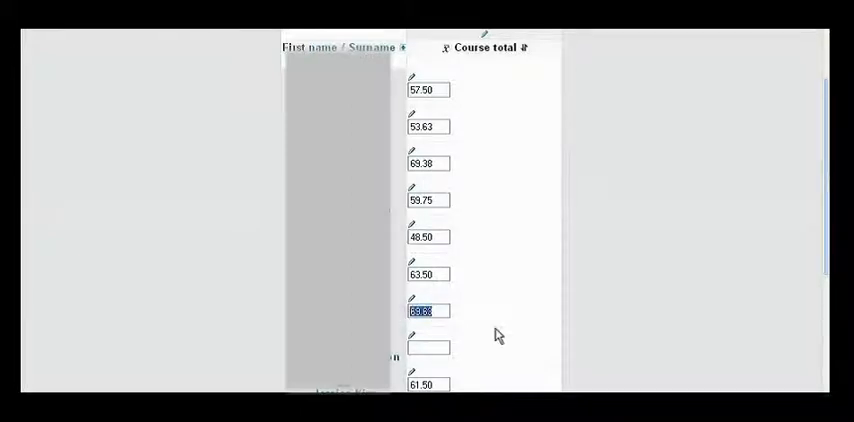
pyautogui.moveTo(512, 334)
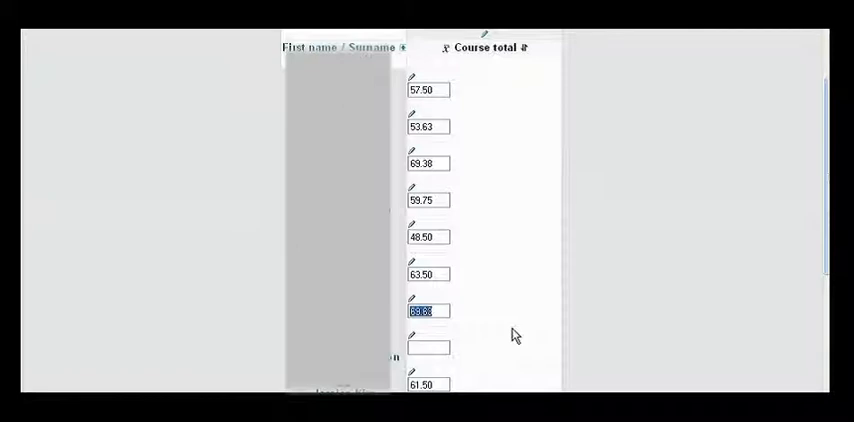
pyautogui.moveTo(444, 312)
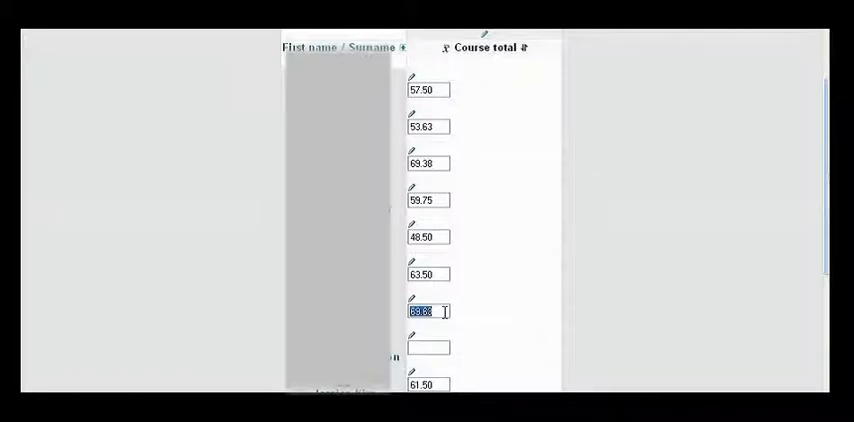
pyautogui.click(474, 312)
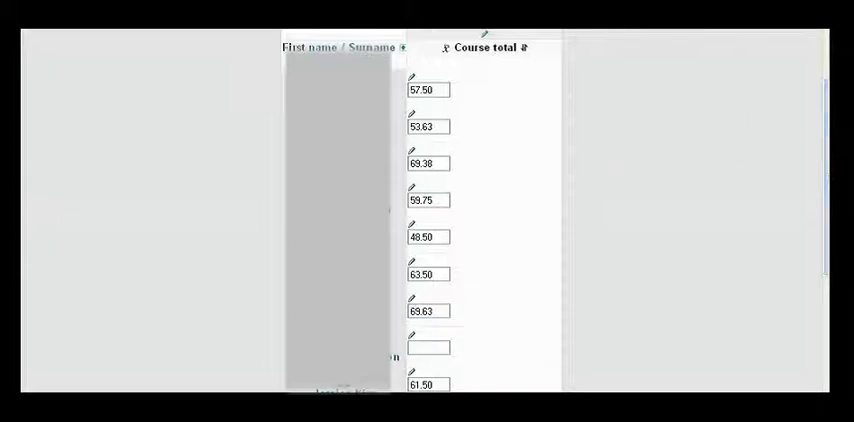
pyautogui.scroll(3)
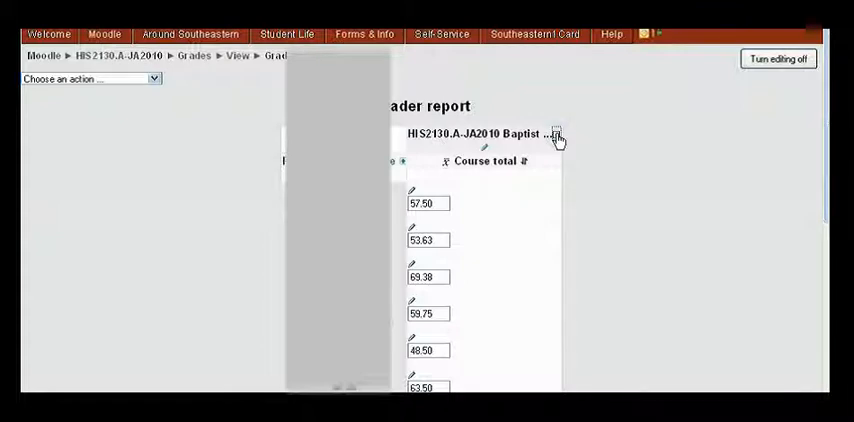
# Expand the report to full view showing quizzes, midterm, final and writing assignment columns
pyautogui.click(556, 134)
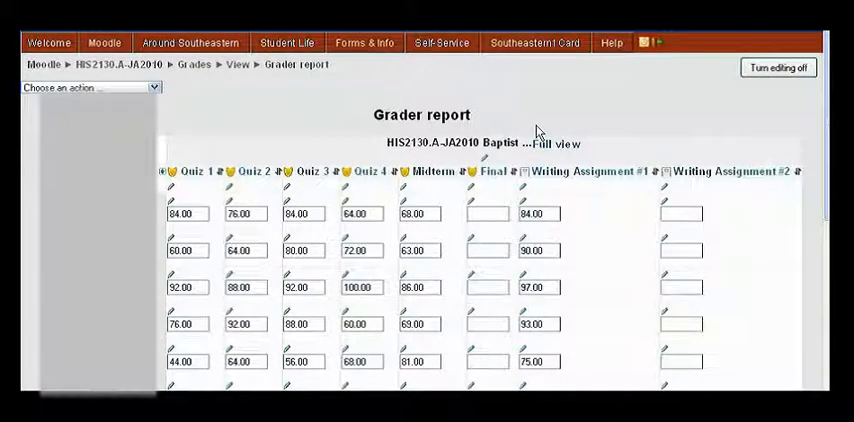
pyautogui.moveTo(544, 140)
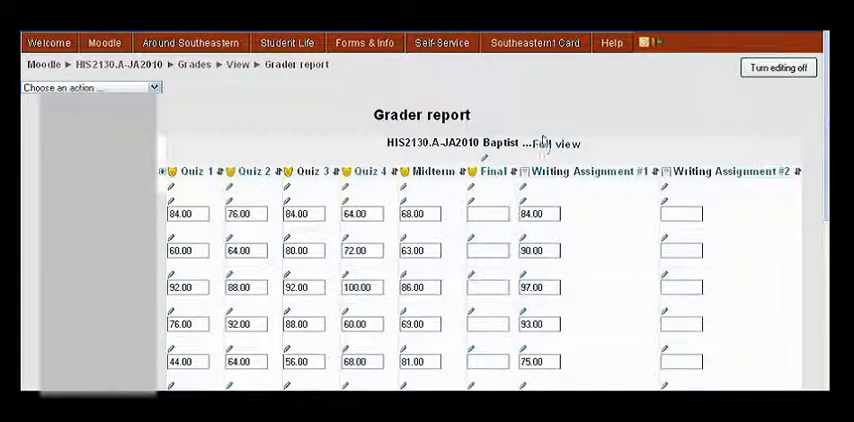
pyautogui.moveTo(784, 208)
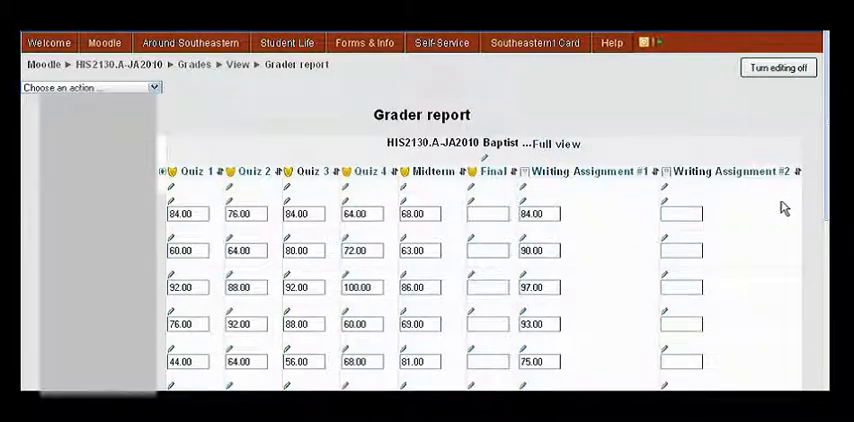
pyautogui.scroll(-3)
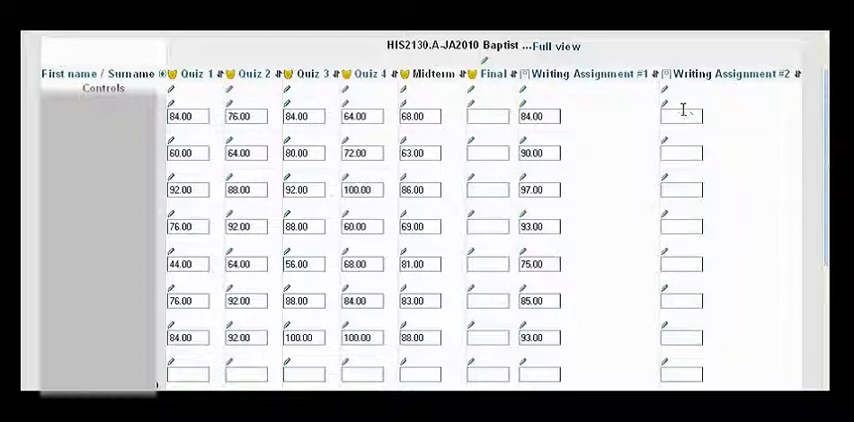
pyautogui.hscroll(3)
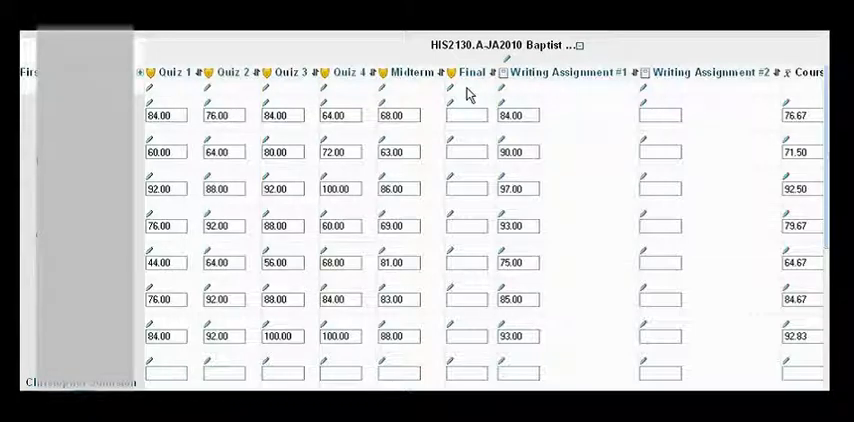
# Enter 0 as the first student's Final grade
pyautogui.click(466, 114)
pyautogui.write('0')
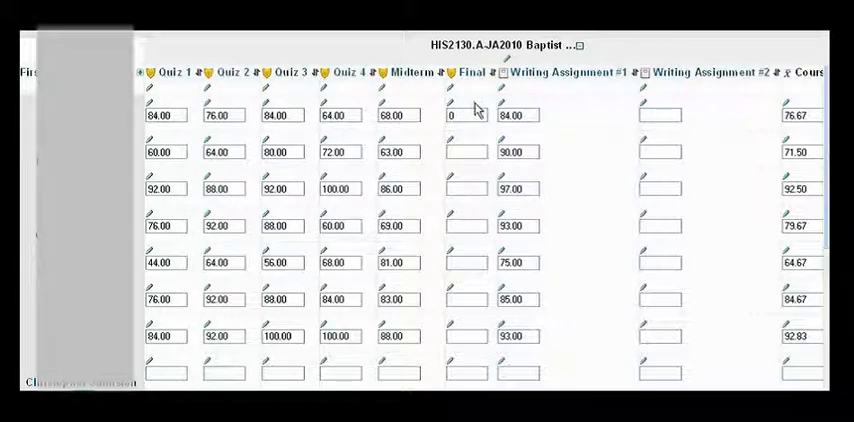
pyautogui.moveTo(464, 208)
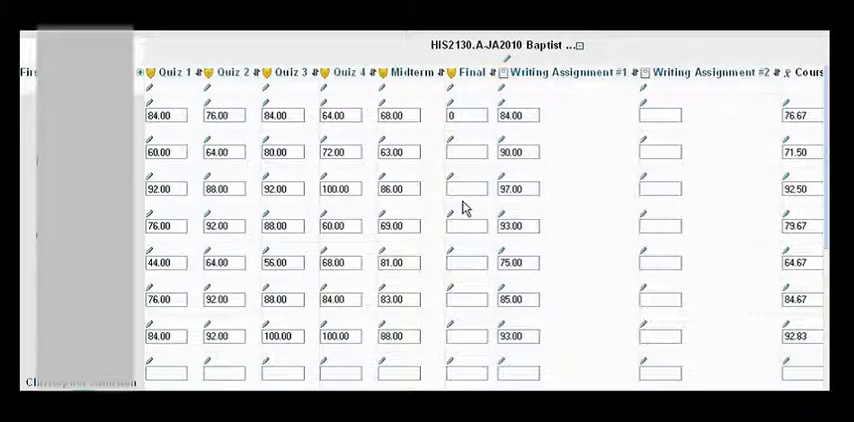
pyautogui.scroll(-3)
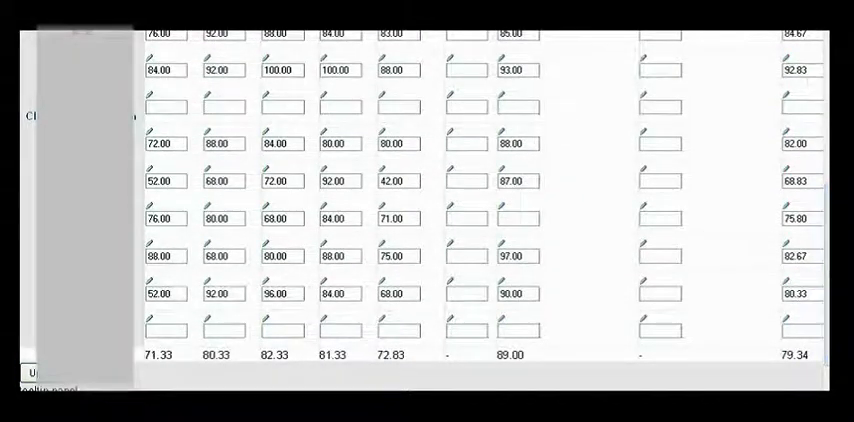
pyautogui.scroll(3)
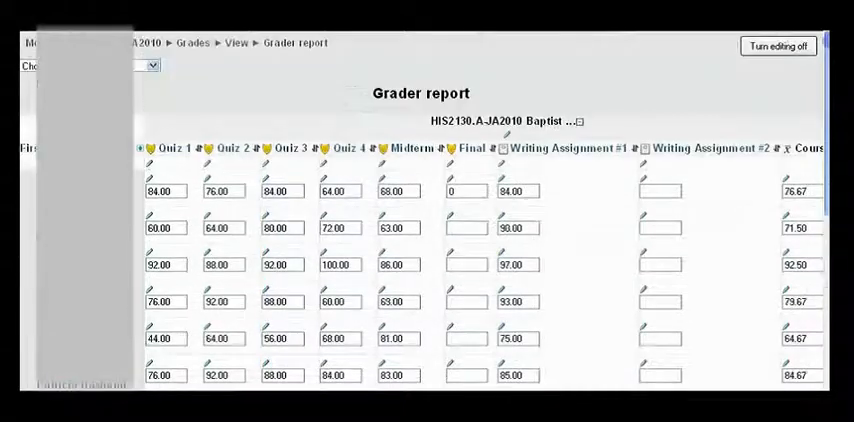